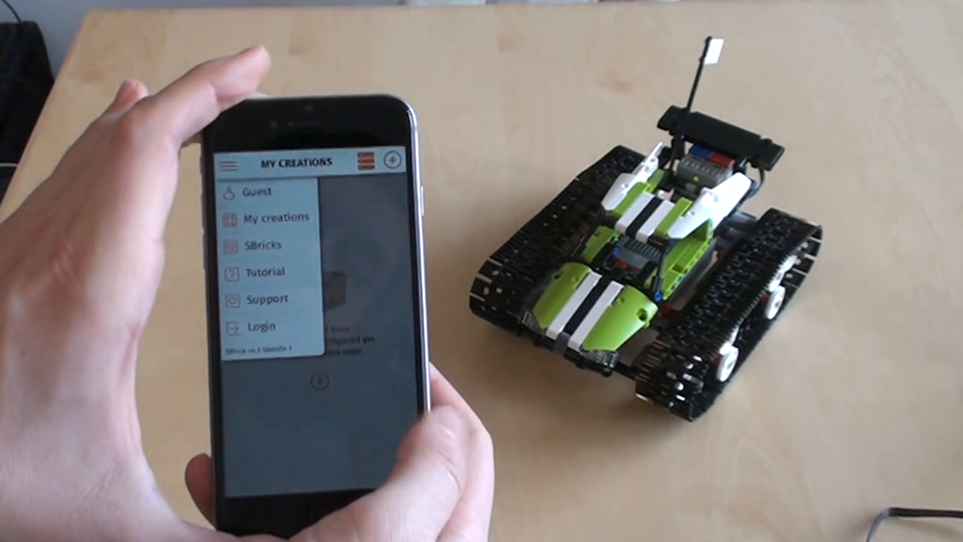
Sign in from the side menu, landing on the empty My Creations list.
click(262, 325)
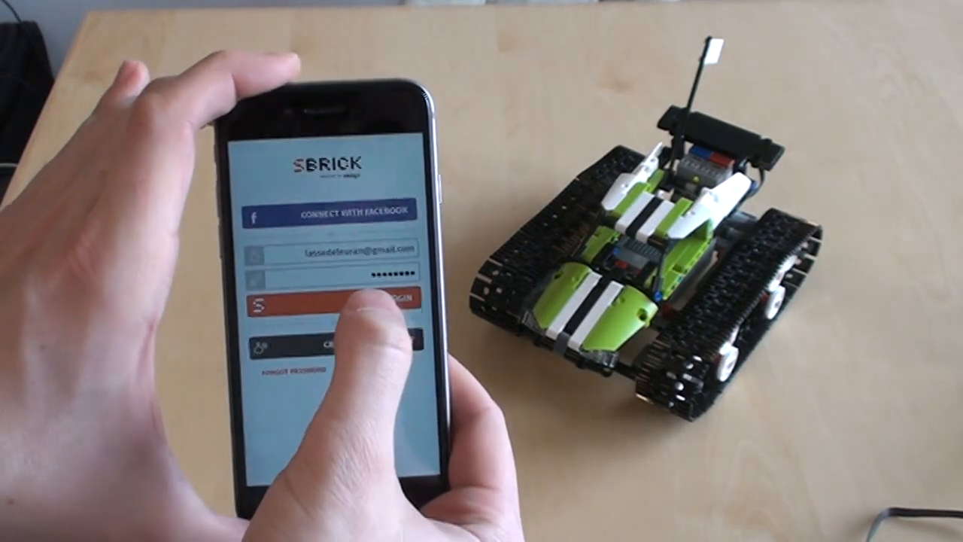
click(343, 301)
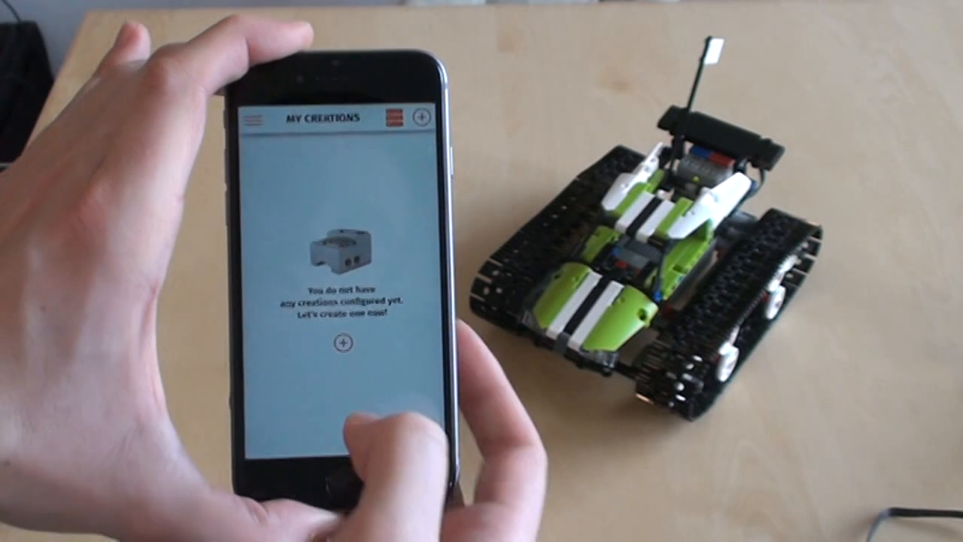
Start a new creation and browse the public Market to download a control profile.
click(340, 343)
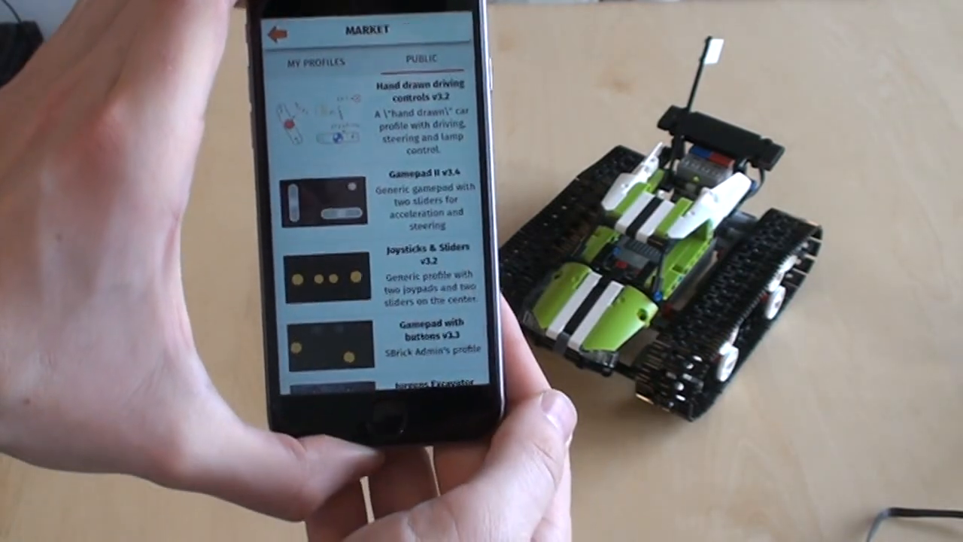
scroll(down, 3)
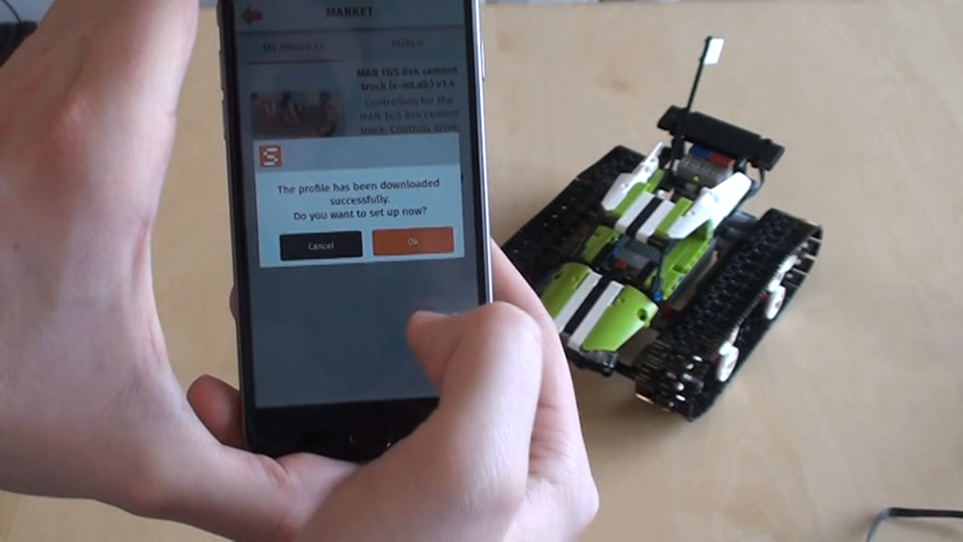
Assign SBrick C to Left track and D to Right track, saving the RC Tracked Racer profile for creation A.
click(412, 242)
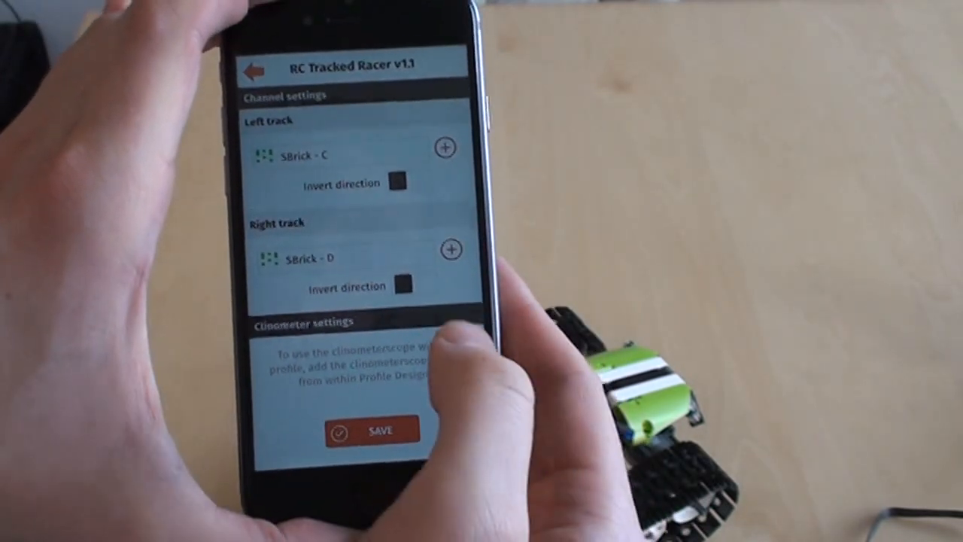
click(253, 72)
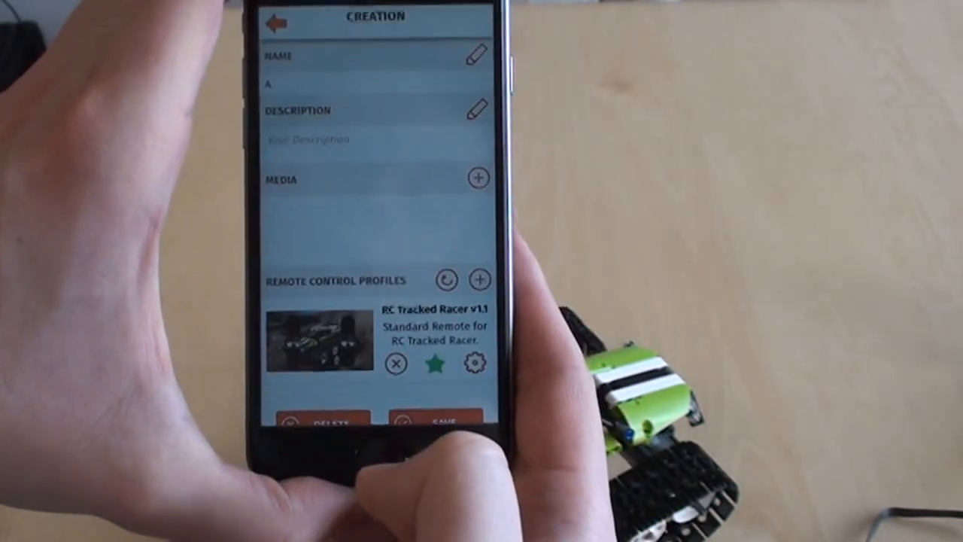
scroll(down, 3)
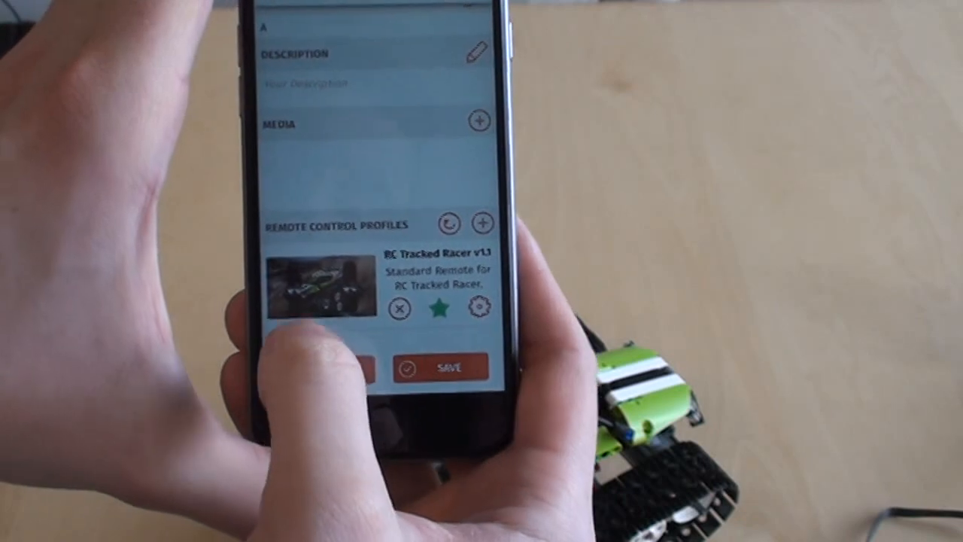